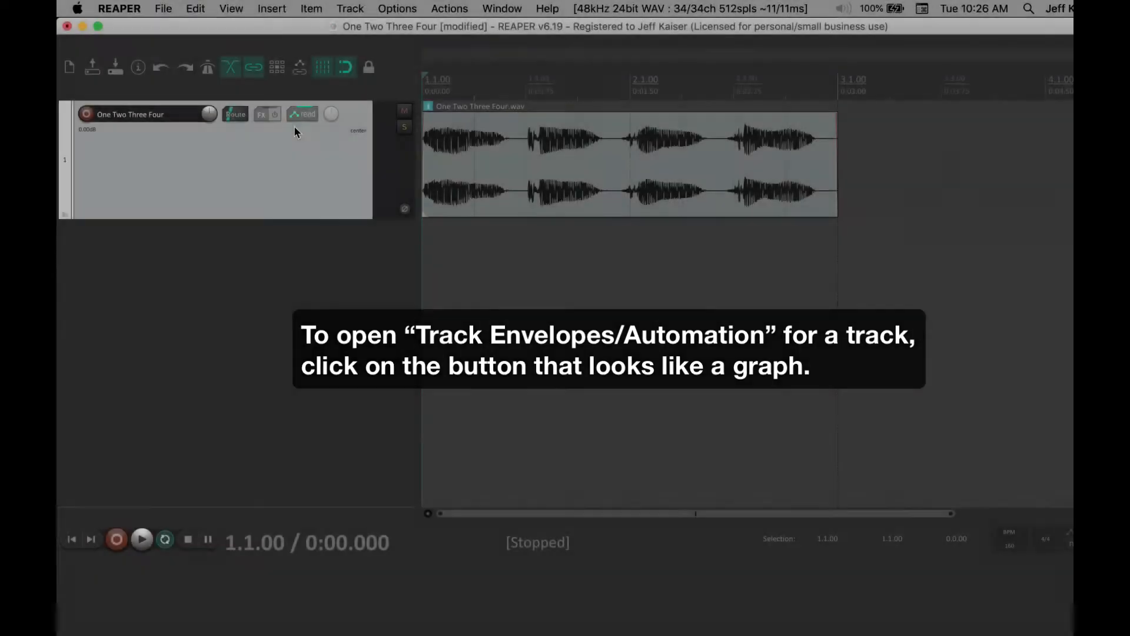
# Enable the track Volume envelope with automation mode kept on Read
pyautogui.click(297, 114)
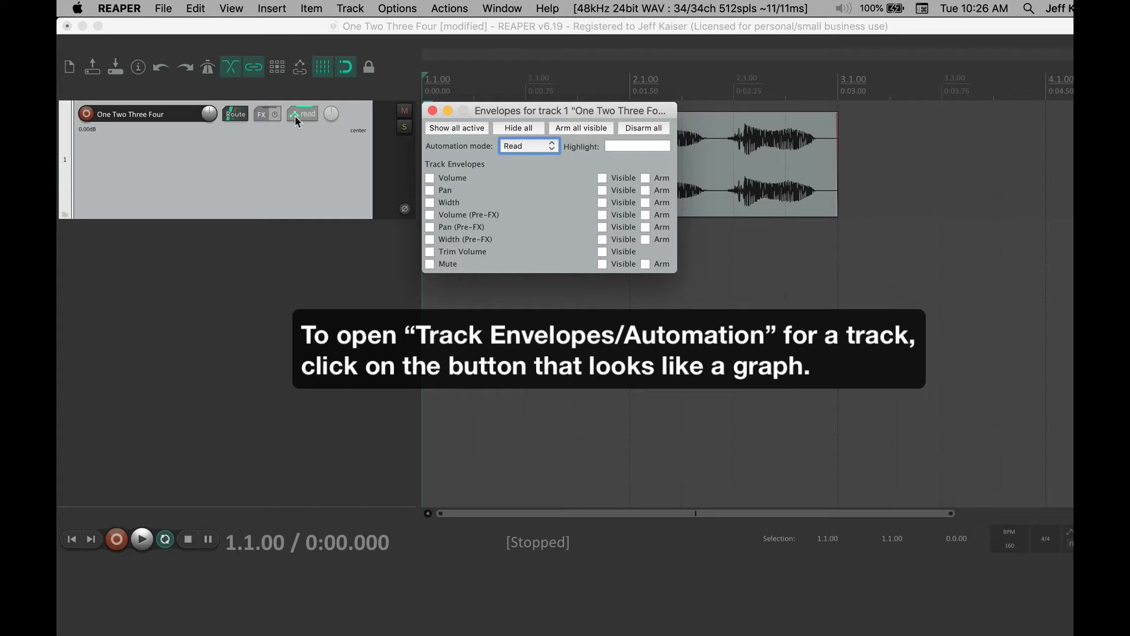
pyautogui.moveTo(549, 169)
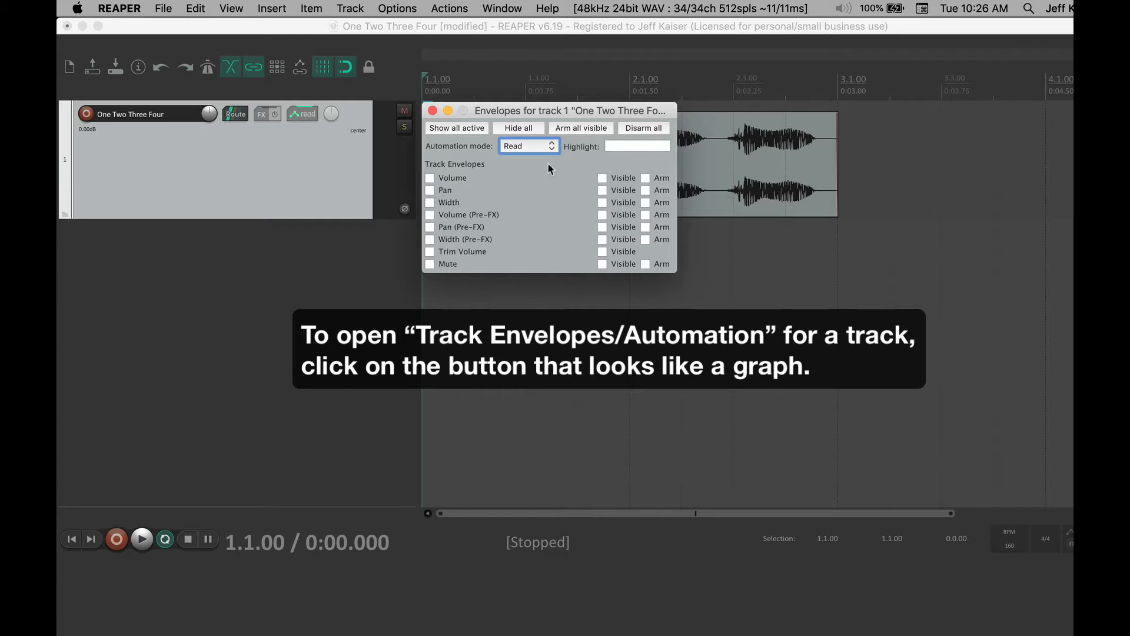
pyautogui.click(529, 145)
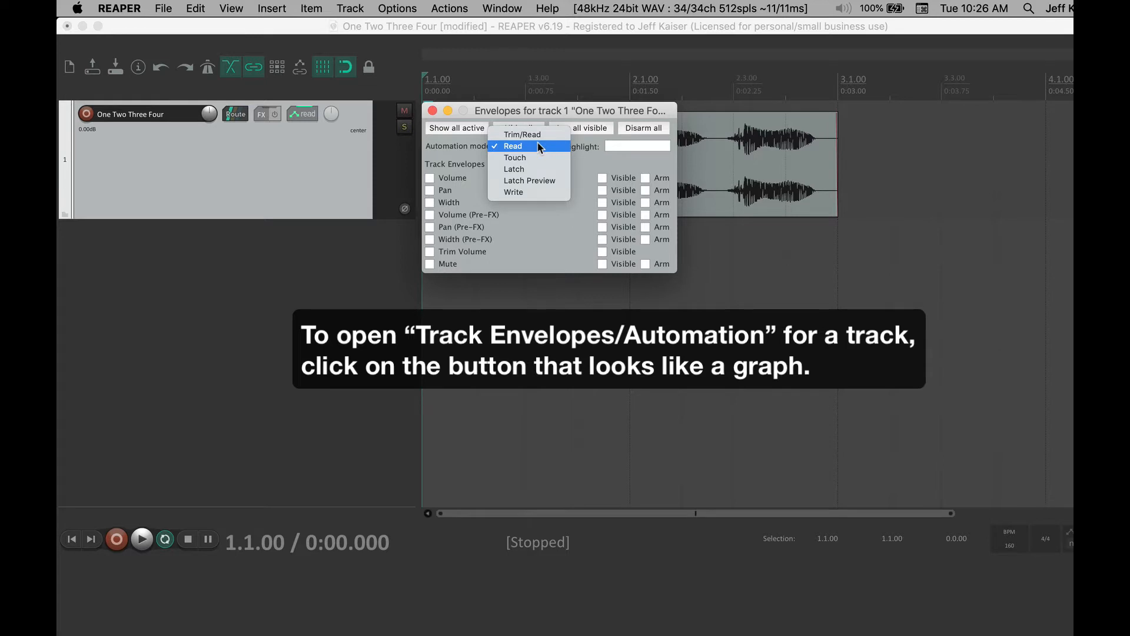
pyautogui.click(512, 145)
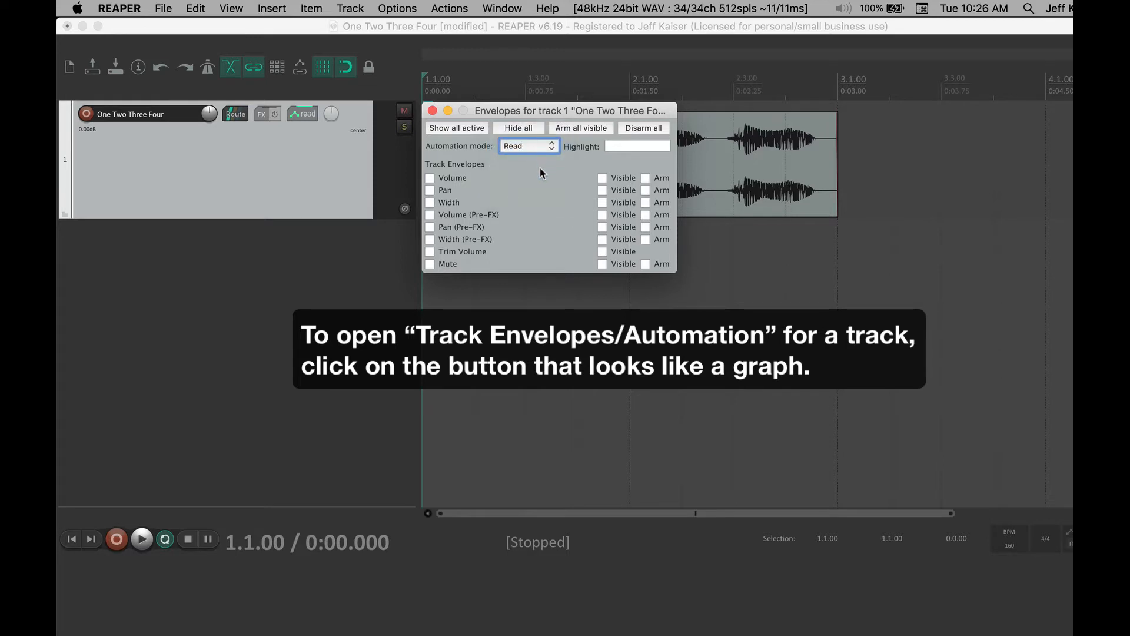
pyautogui.moveTo(545, 190)
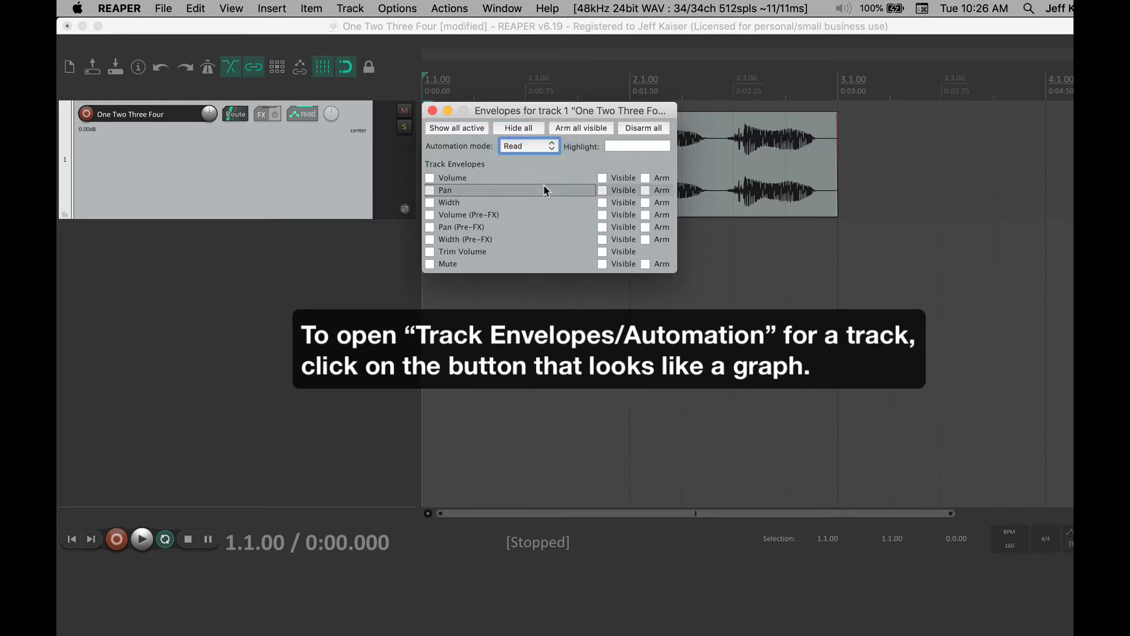
pyautogui.click(429, 178)
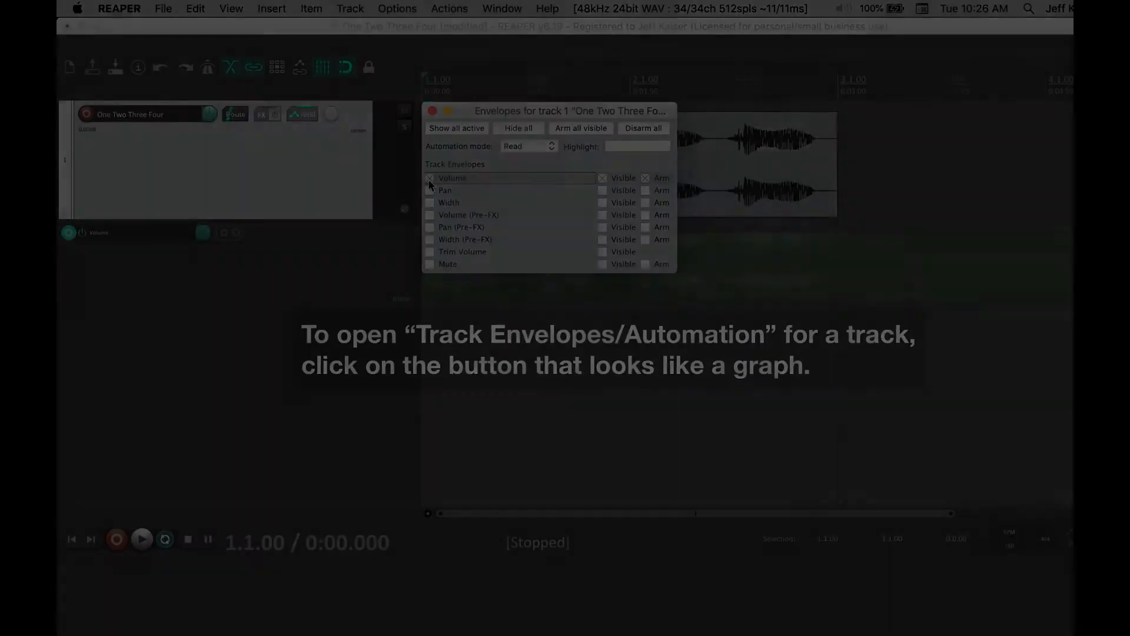
# Close envelope settings, show the volume envelope with V, and freehand draw points
pyautogui.click(432, 111)
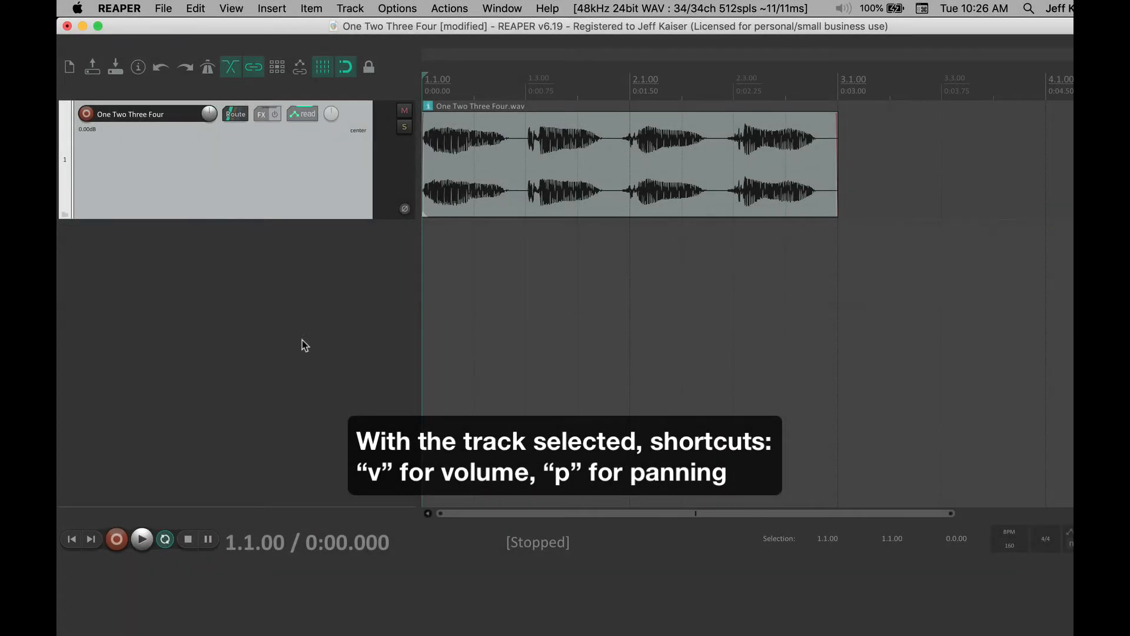
pyautogui.press('v')
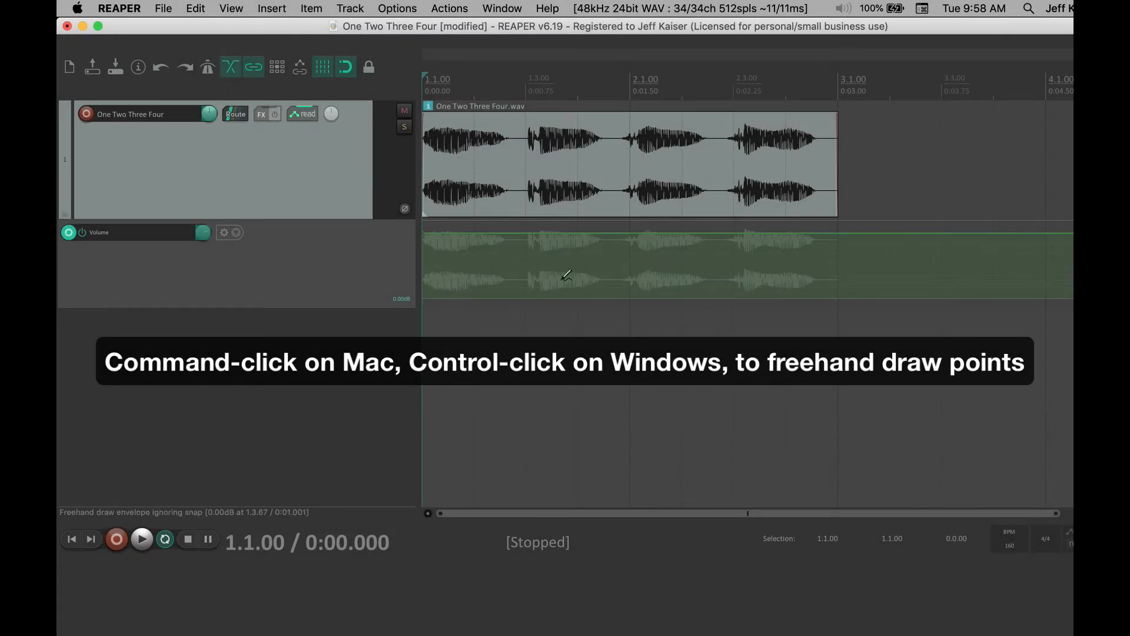
pyautogui.moveTo(566, 274); pyautogui.dragTo(649, 235)
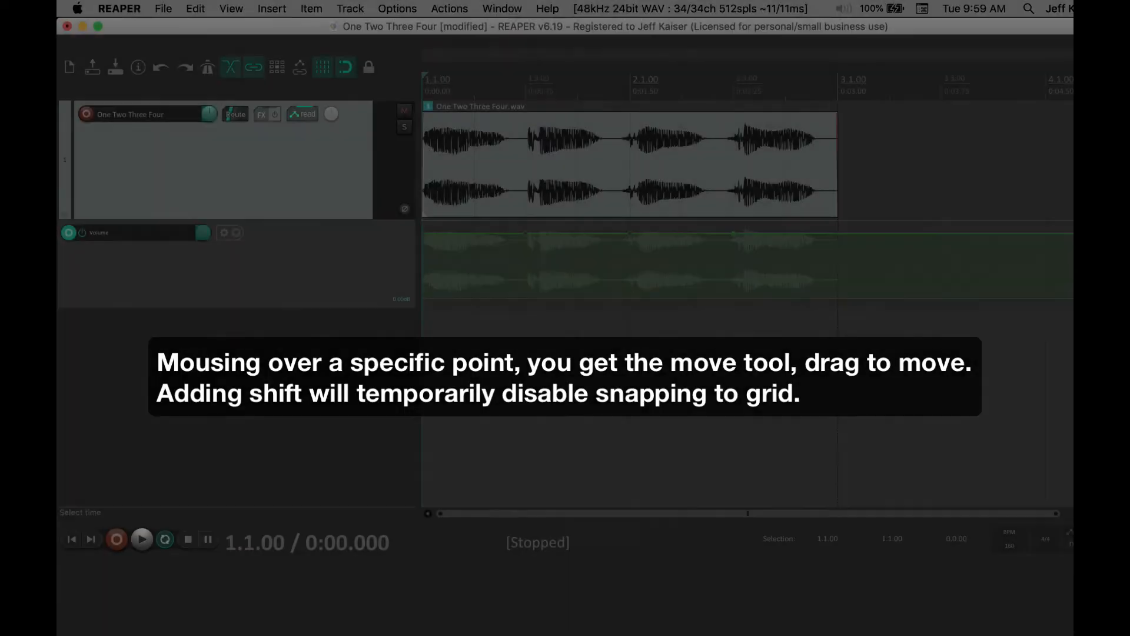
# Drag envelope points and segments down into a dip, then bend the segment into a curve
pyautogui.moveTo(634, 234); pyautogui.dragTo(634, 308)
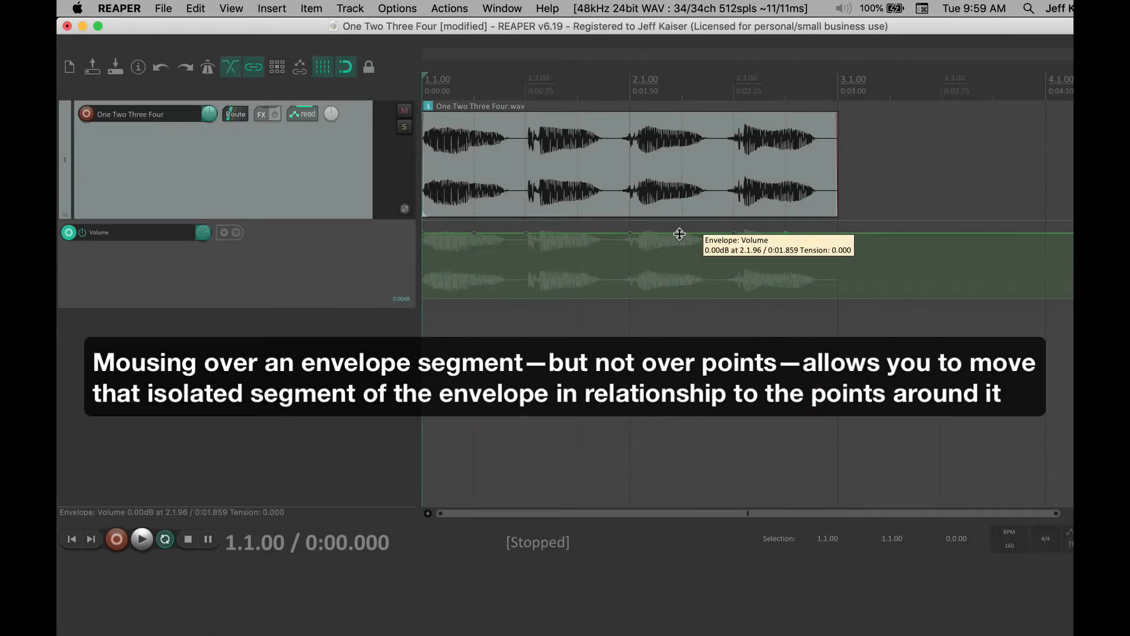
pyautogui.moveTo(678, 234); pyautogui.dragTo(683, 311)
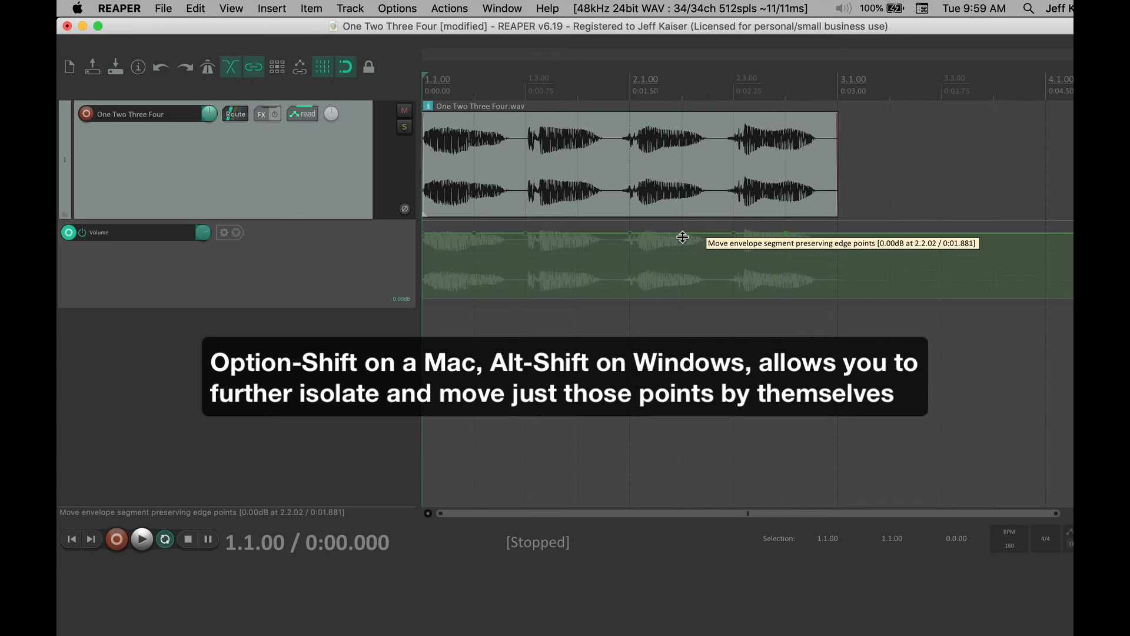
pyautogui.moveTo(684, 236); pyautogui.dragTo(685, 314)
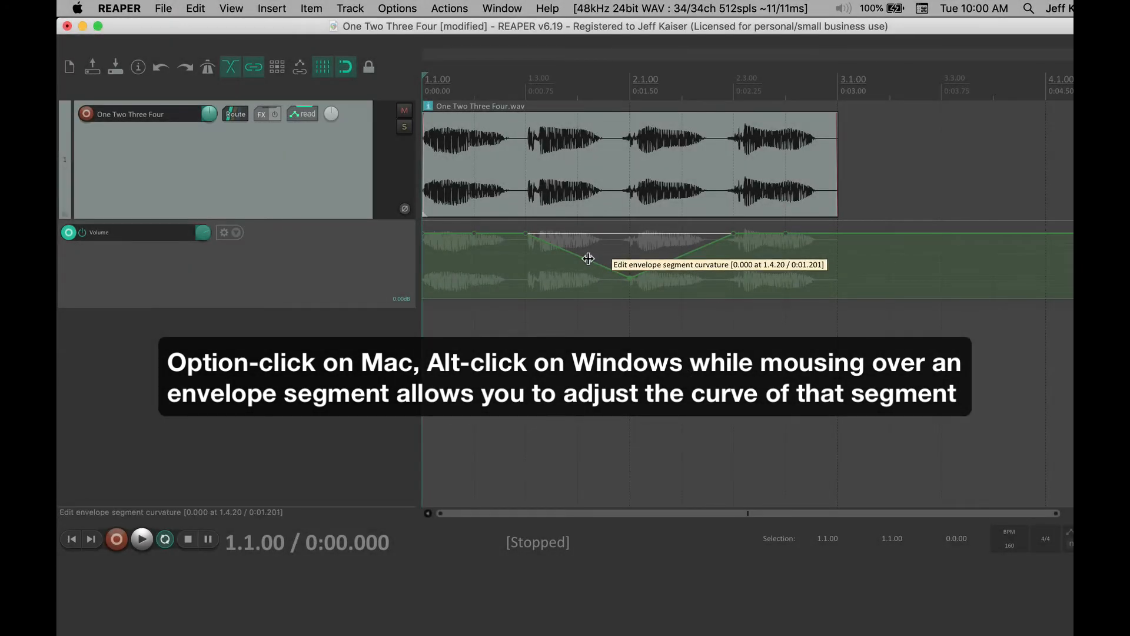
pyautogui.moveTo(588, 258); pyautogui.dragTo(671, 256)
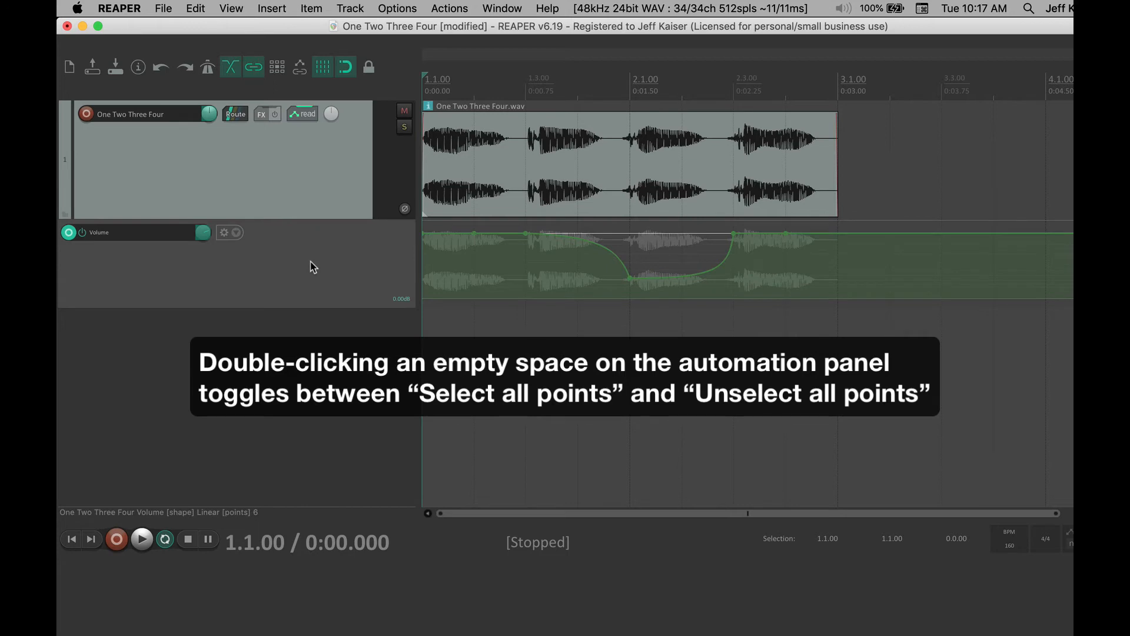
# Move the volume envelope onto the media item, then back into its own lane
pyautogui.doubleClick(475, 273)
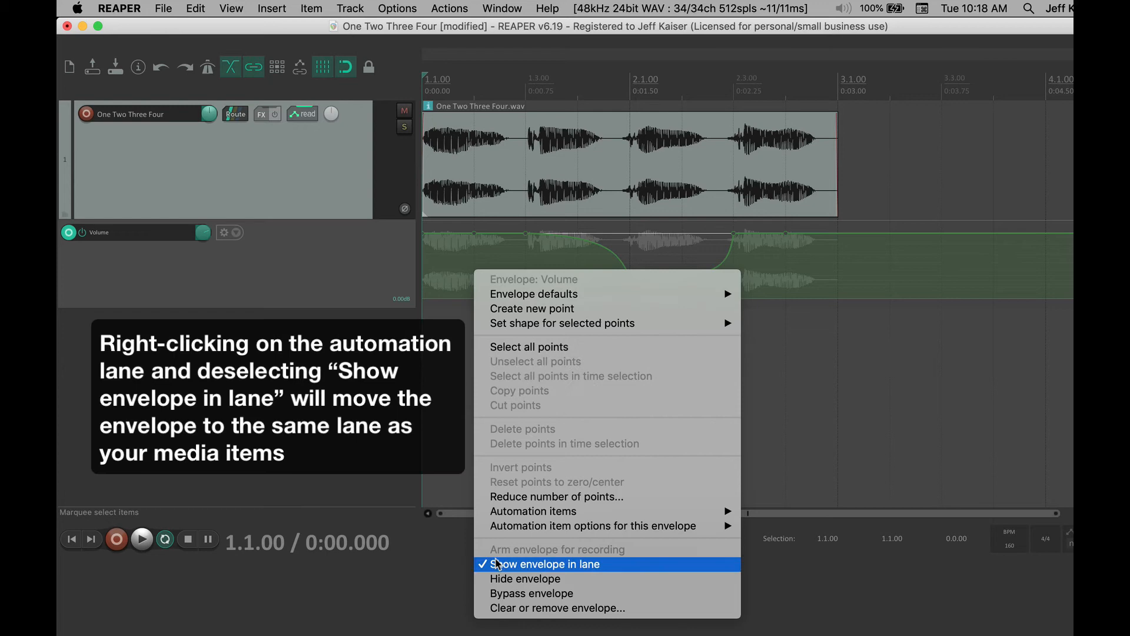
pyautogui.click(547, 564)
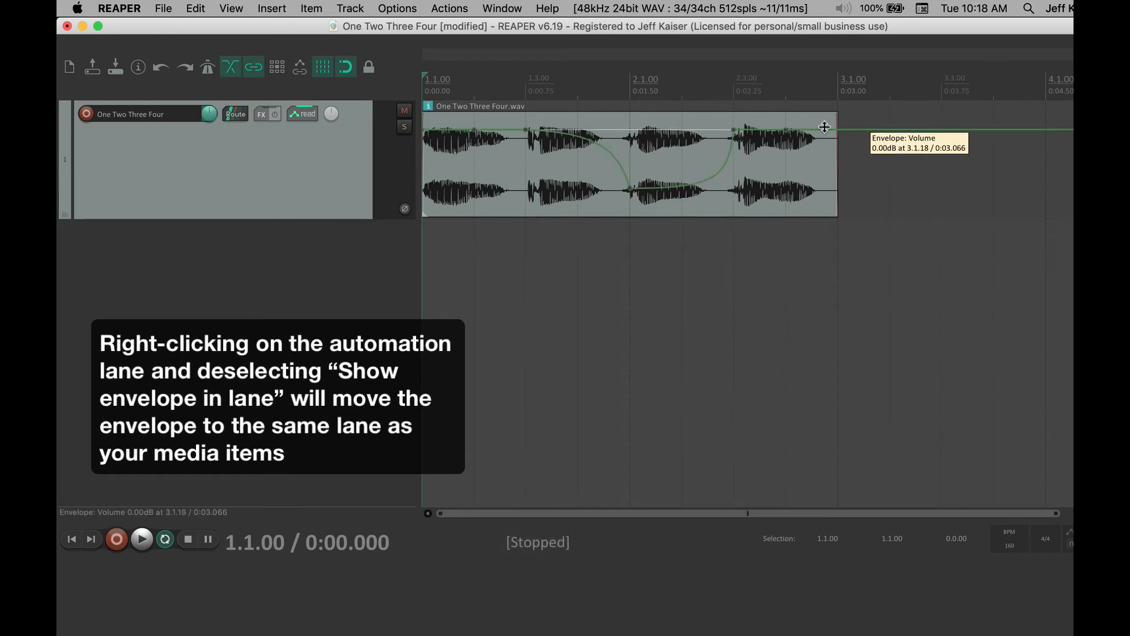
pyautogui.rightClick(804, 134)
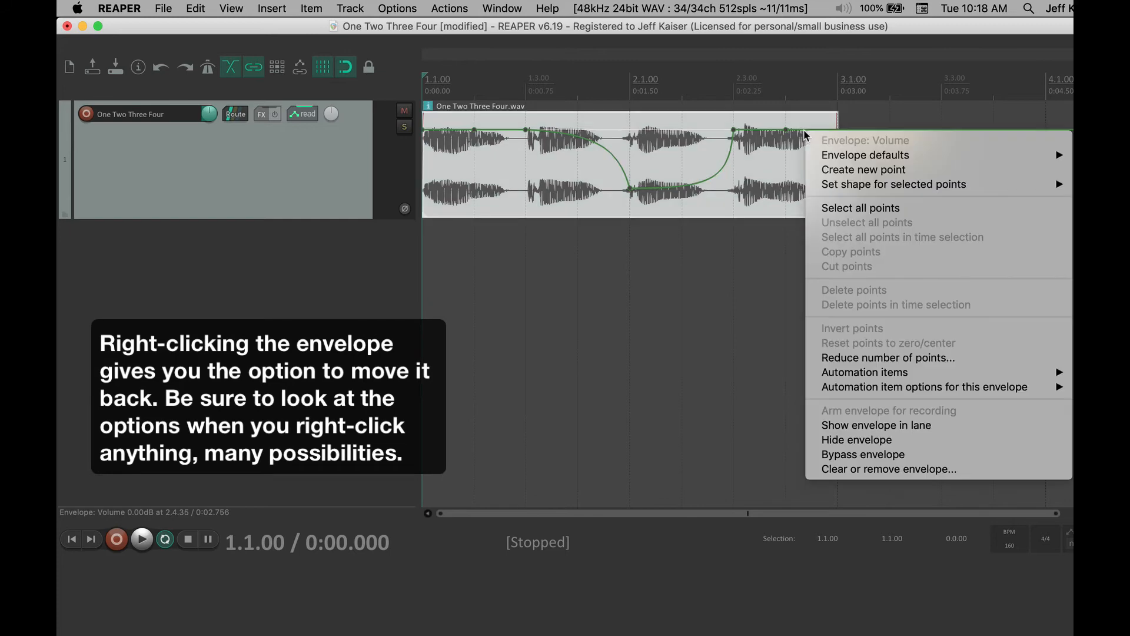
pyautogui.moveTo(846, 425)
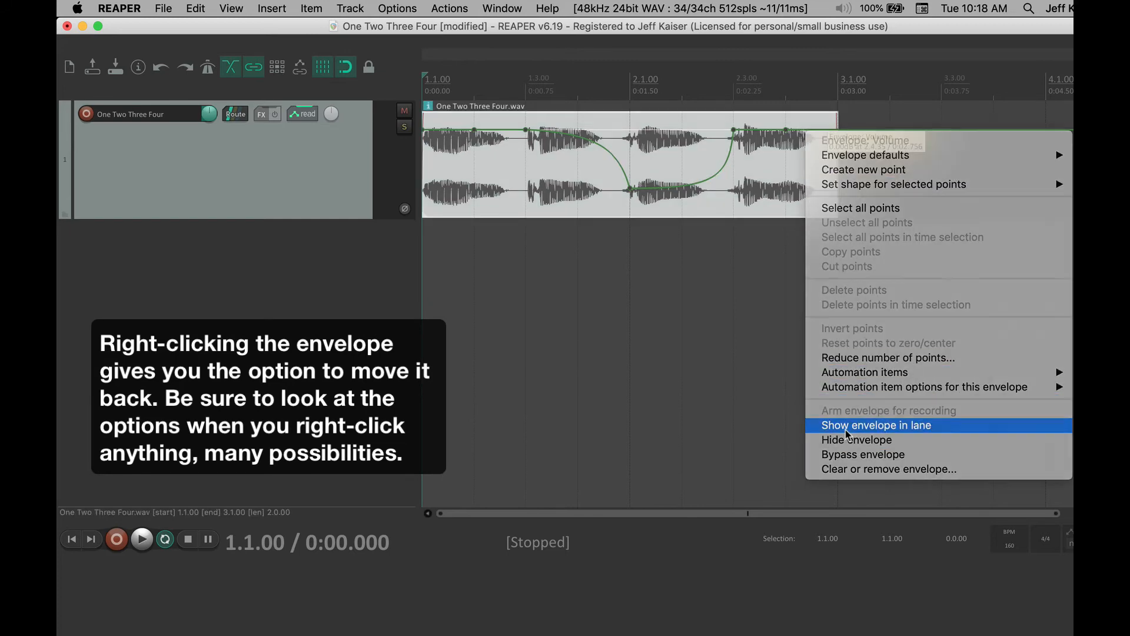
pyautogui.click(876, 425)
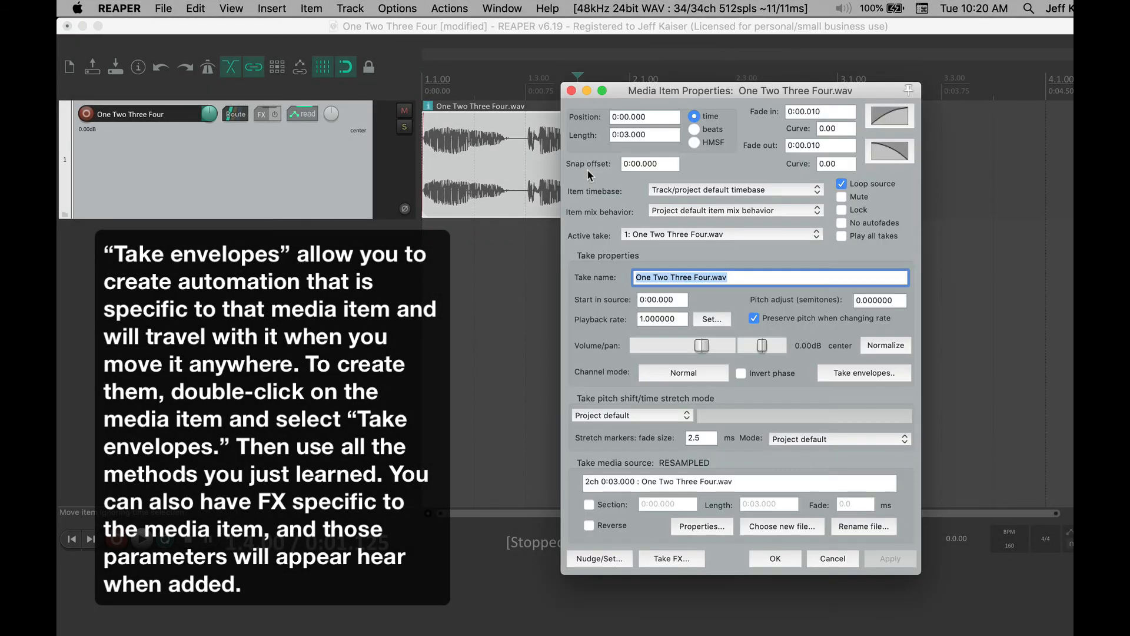
pyautogui.moveTo(834, 376)
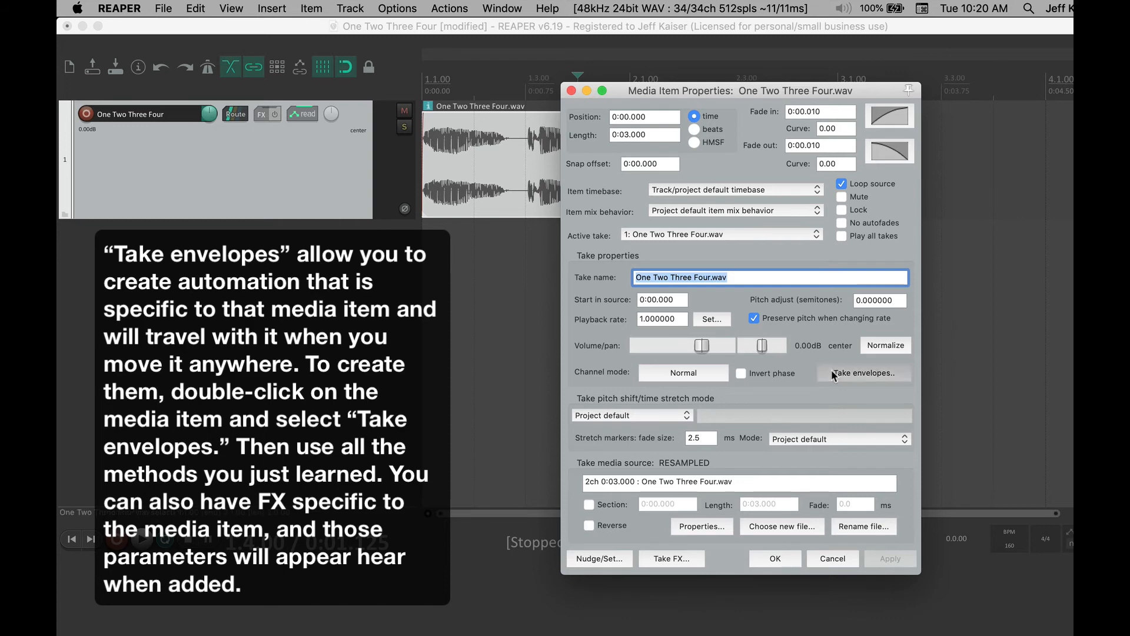
# Enable the clip's take Volume envelope and drag a point down to -8.60 dB at 2.2.00
pyautogui.click(863, 372)
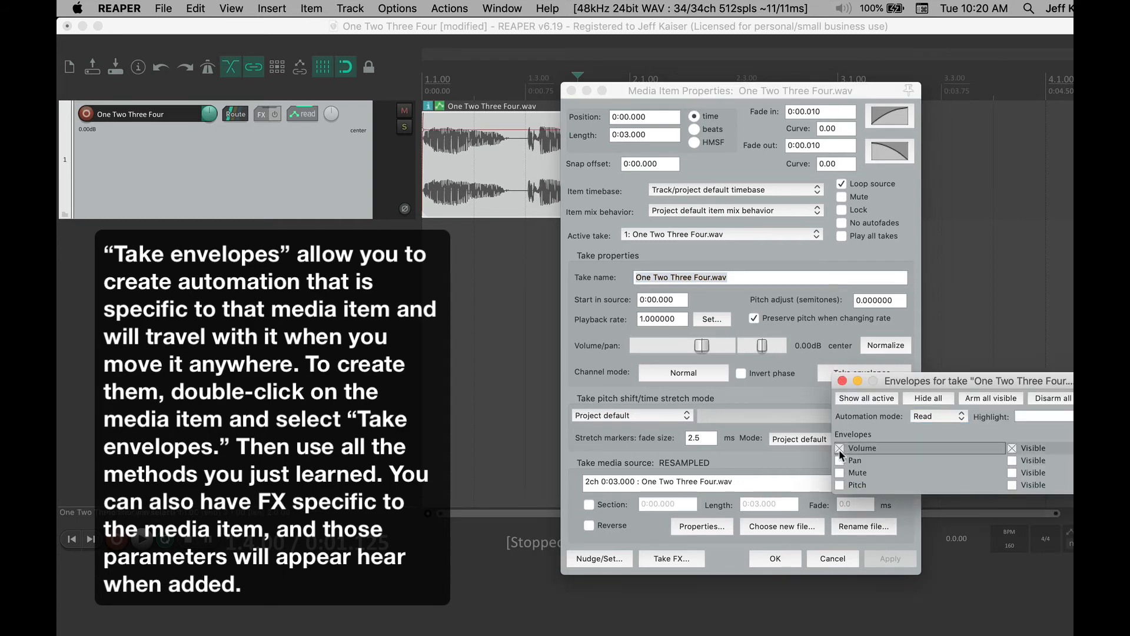
pyautogui.click(842, 380)
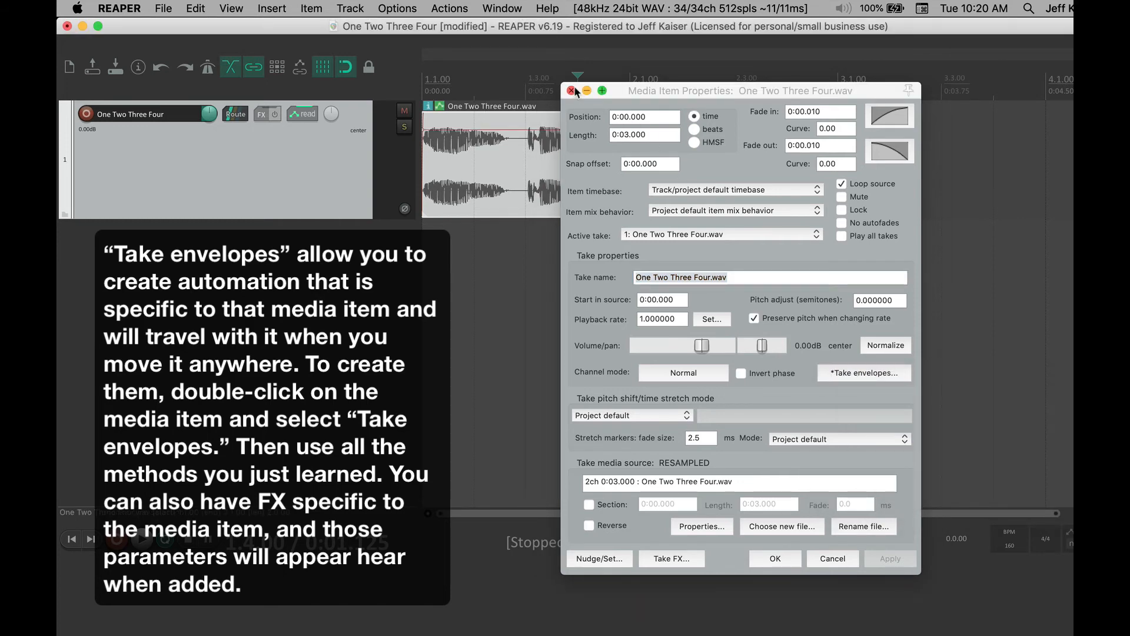
pyautogui.click(571, 90)
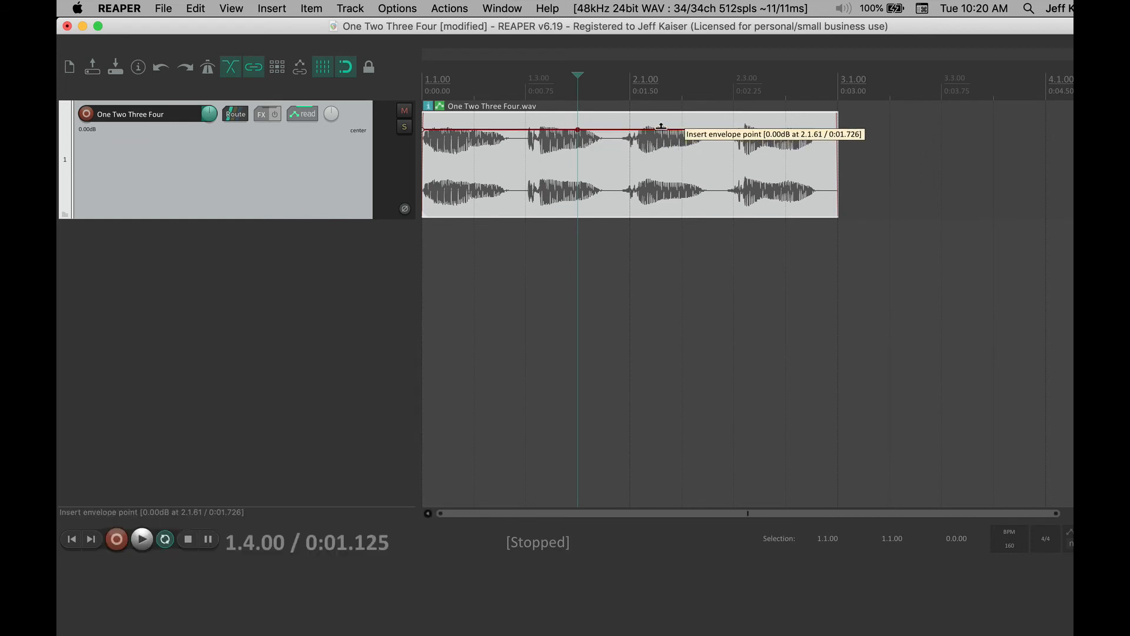
pyautogui.moveTo(661, 130); pyautogui.dragTo(681, 151)
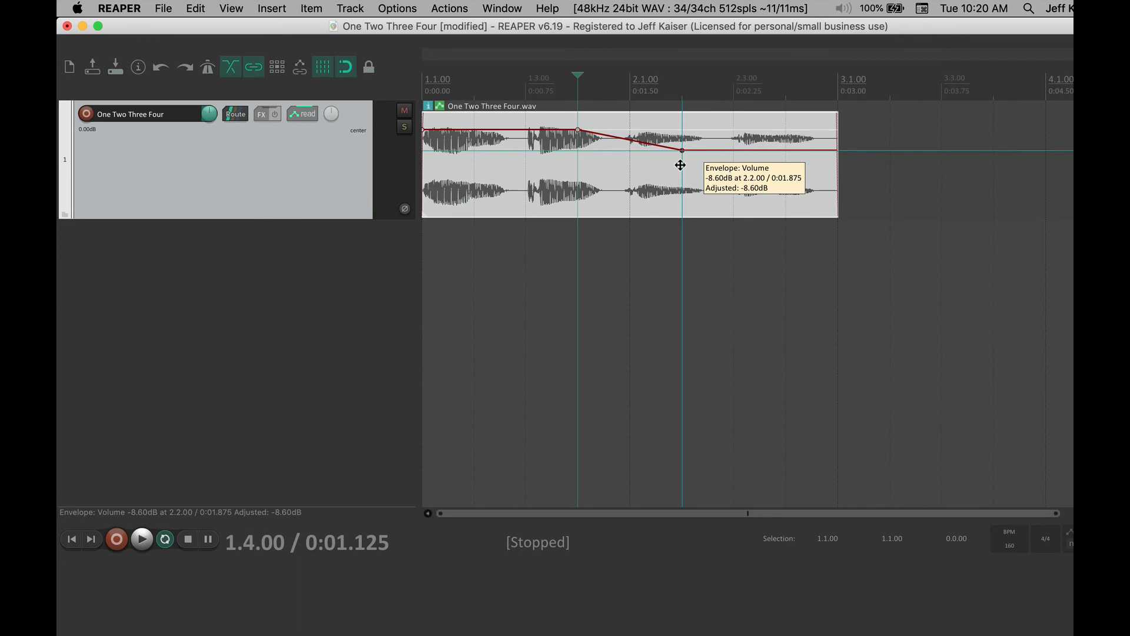